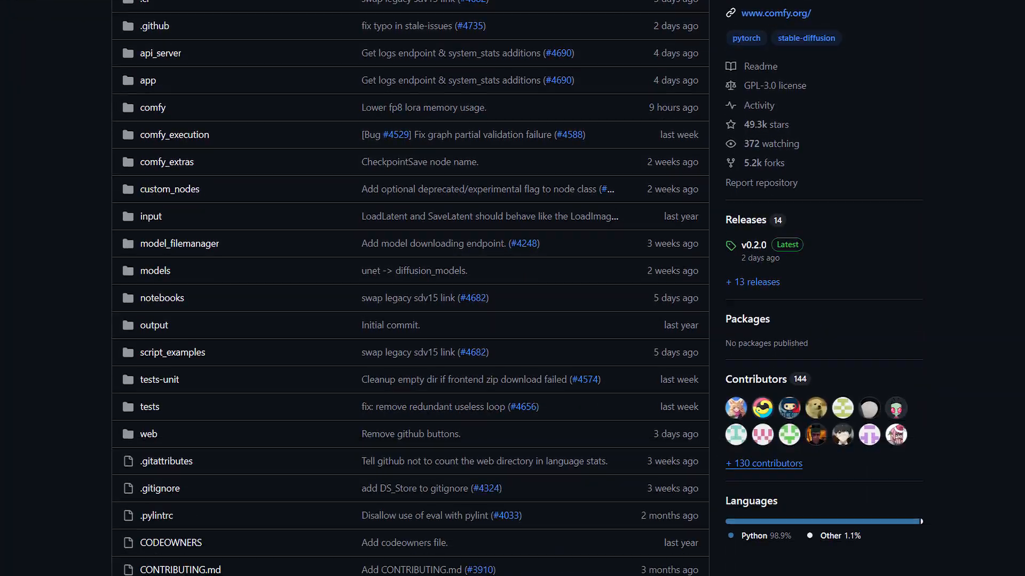
- Browse the ComfyUI README down toward its keyboard shortcuts table
left_click(760, 66)
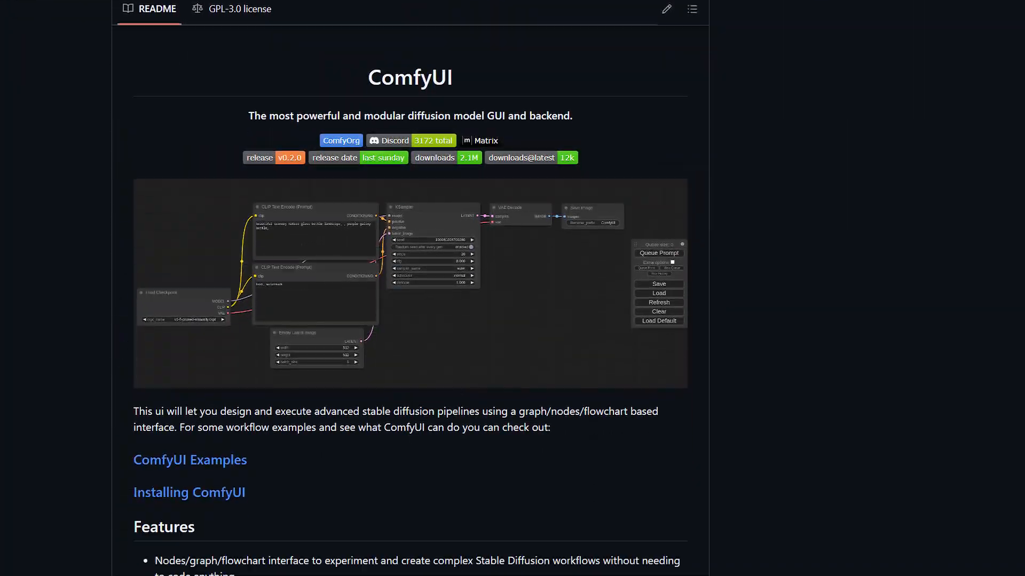
scroll("down", 3)
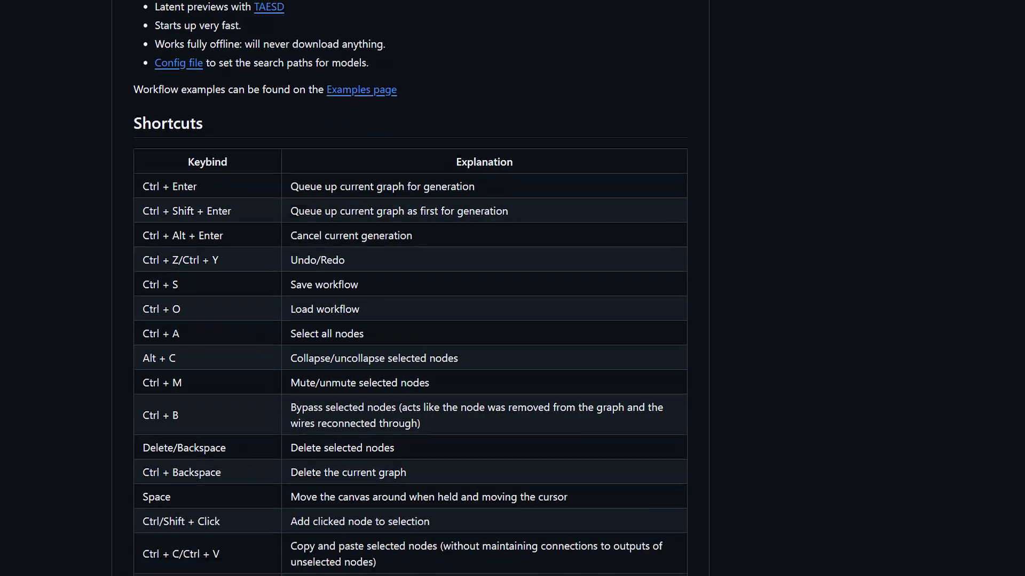
scroll("down", 3)
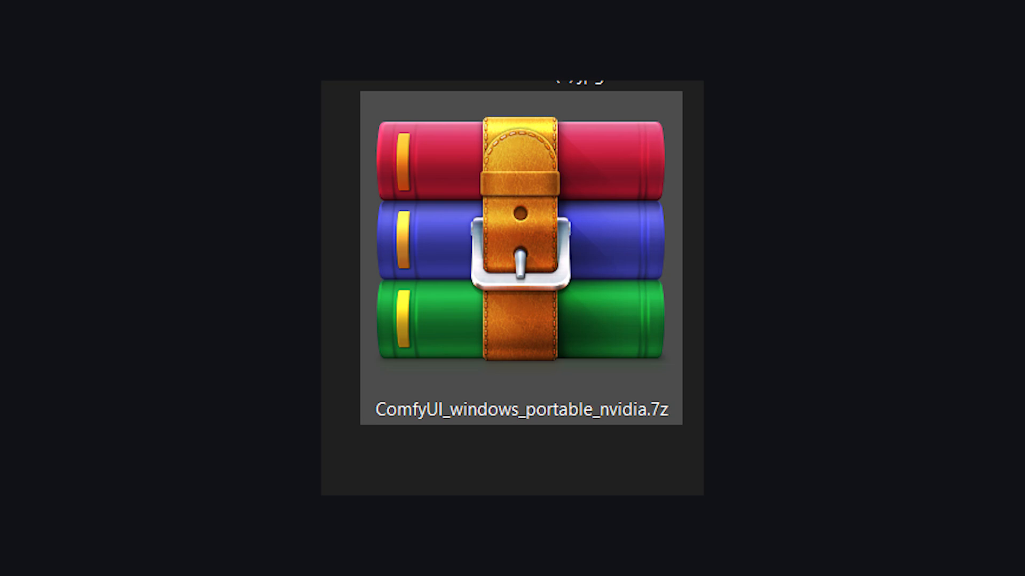
- Extract ComfyUI_windows_portable_nvidia.7z and select install.bat in the extracted folder
double_click(522, 252)
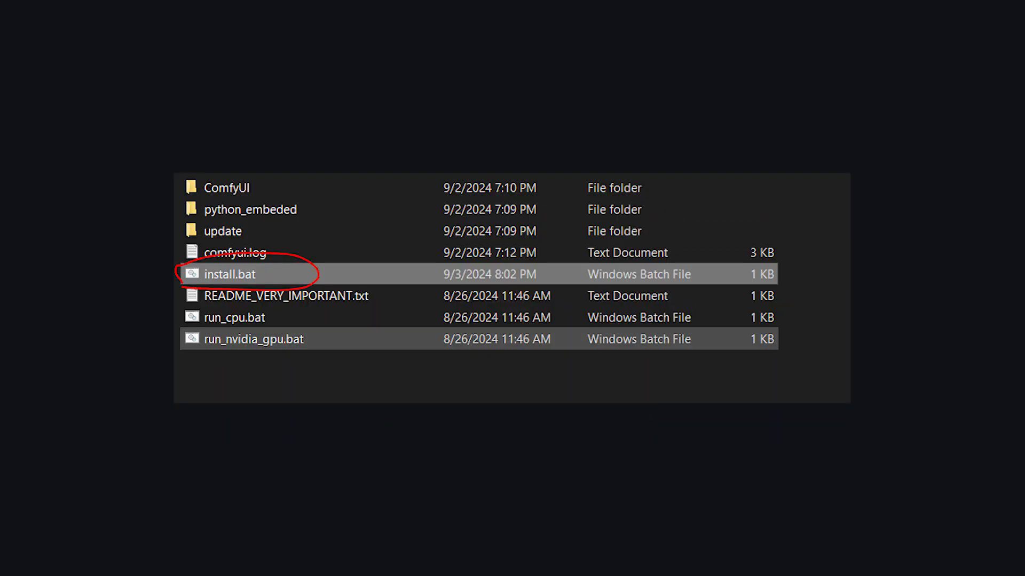
left_click(246, 332)
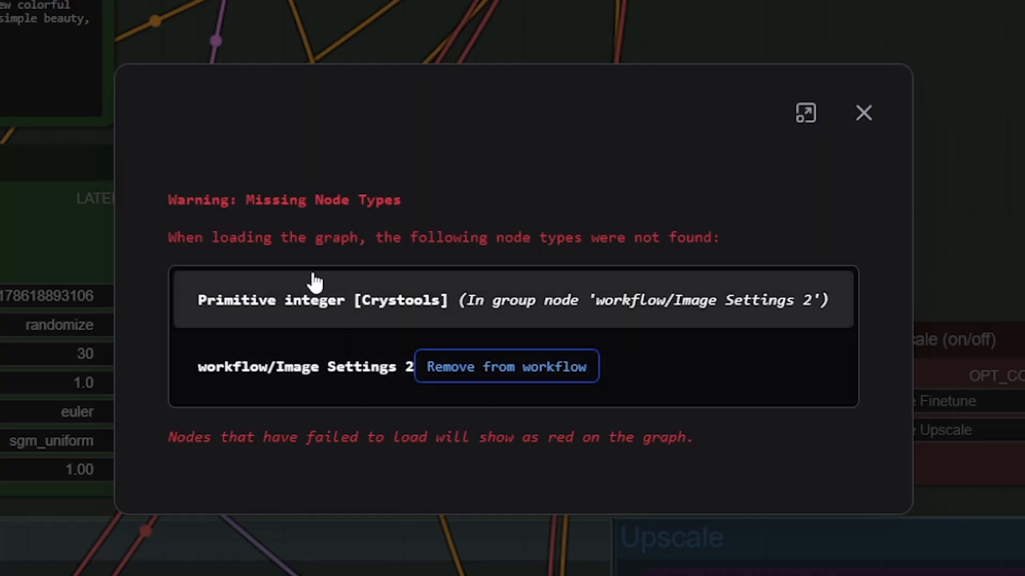
- Check the Manager menu, then load the basic Flux dev example workflow
left_click(863, 112)
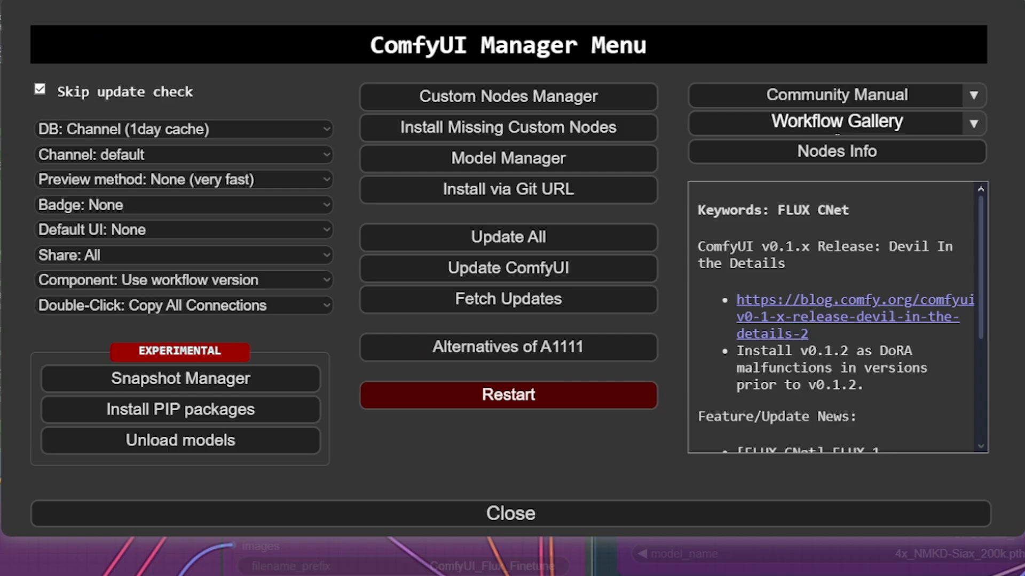
left_click(509, 513)
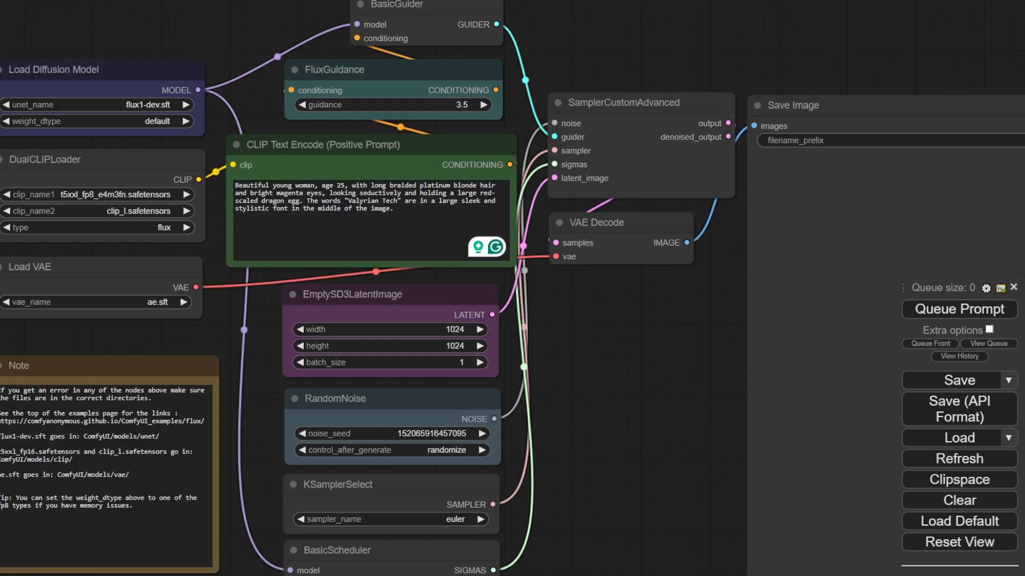
scroll("down", 3)
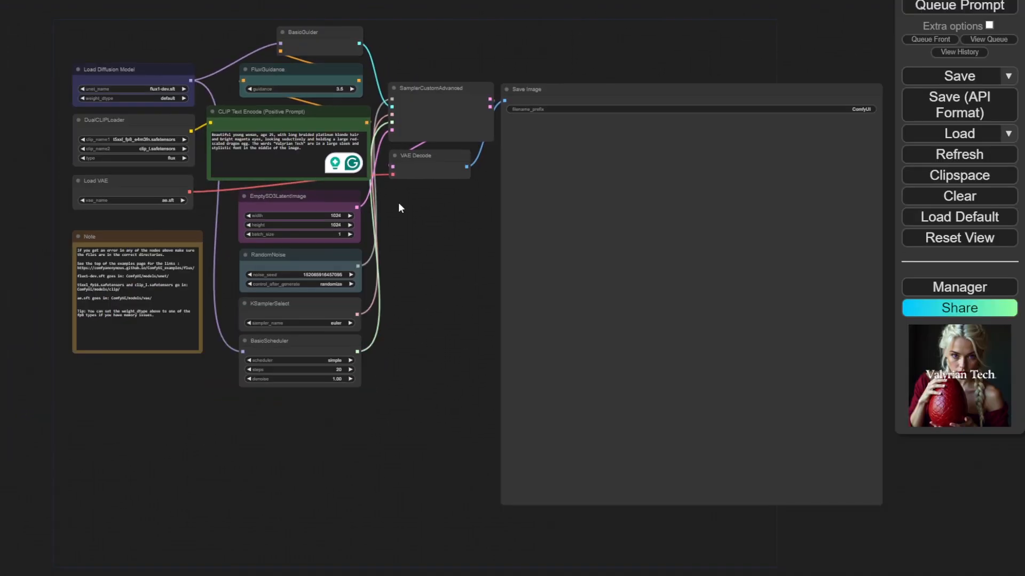
scroll("up", 3)
type("a woman wearing a hat s")
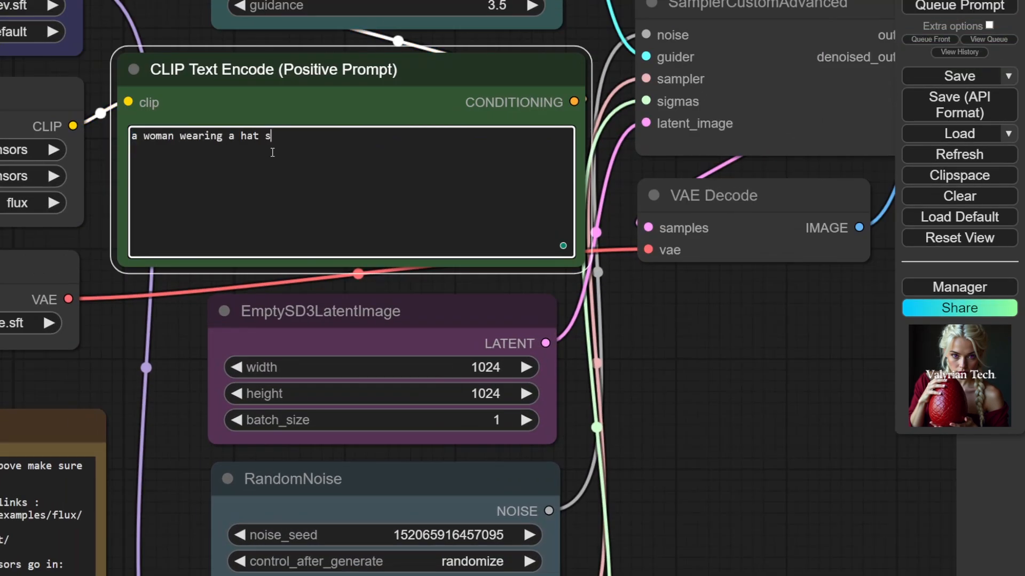
- Complete the prompt with 'smiling at camera, evening,' and queue a generation
type("miling at camera, evening, beach")
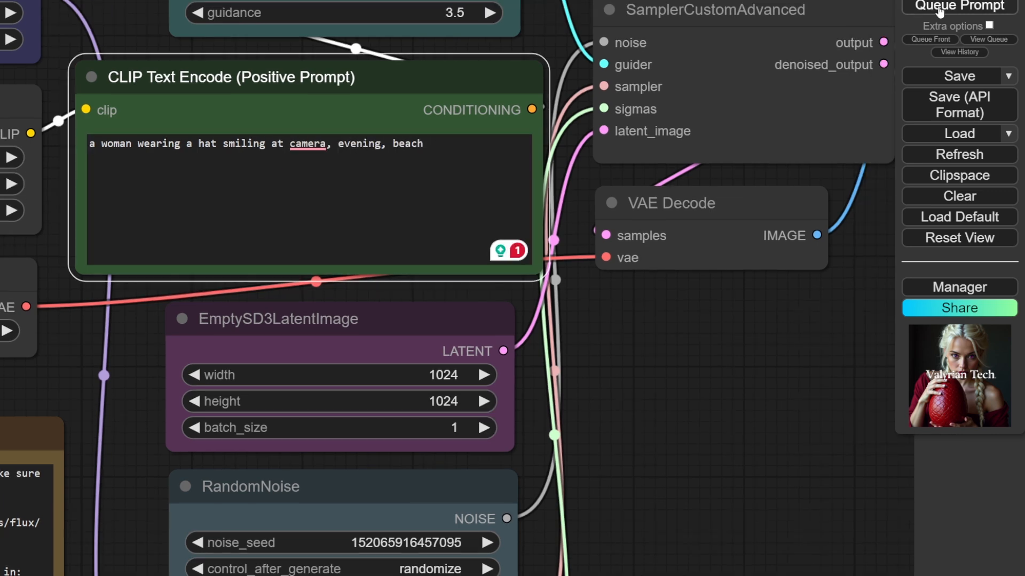
left_click(959, 5)
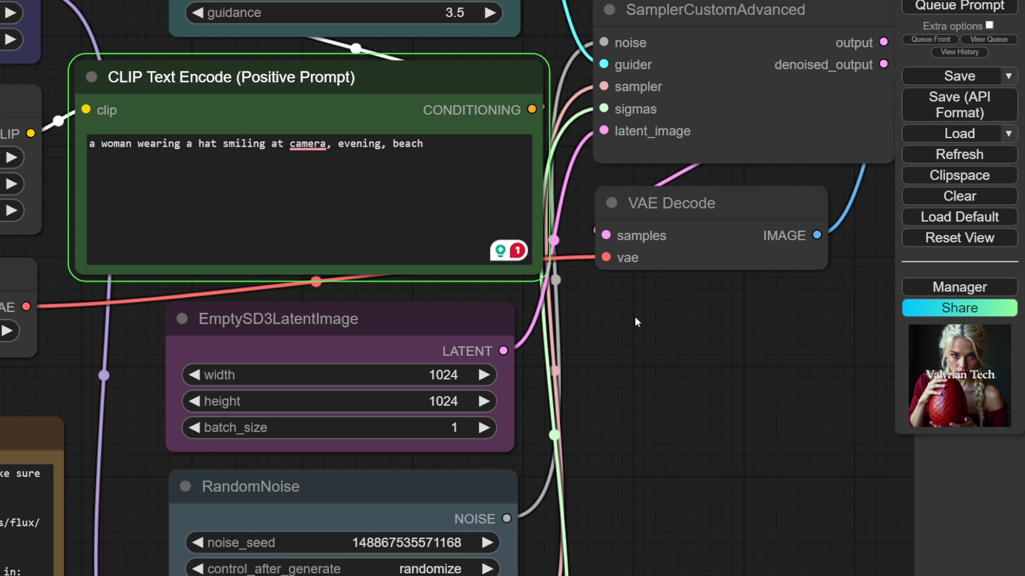
scroll("down", 3)
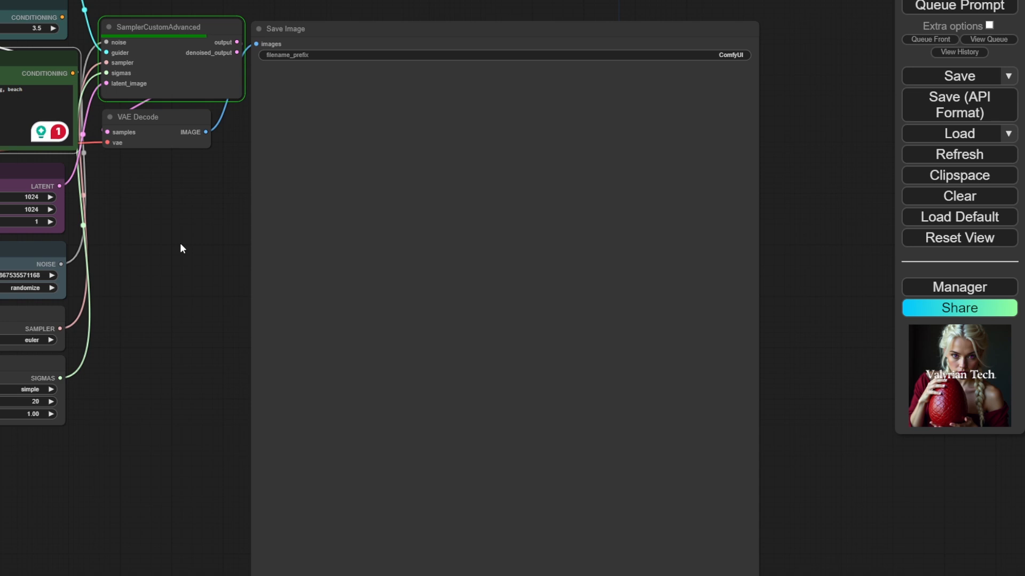
- Generate the smiling woman in a hat at 832×1216 via EmptySD3LatentImage
left_click(137, 117)
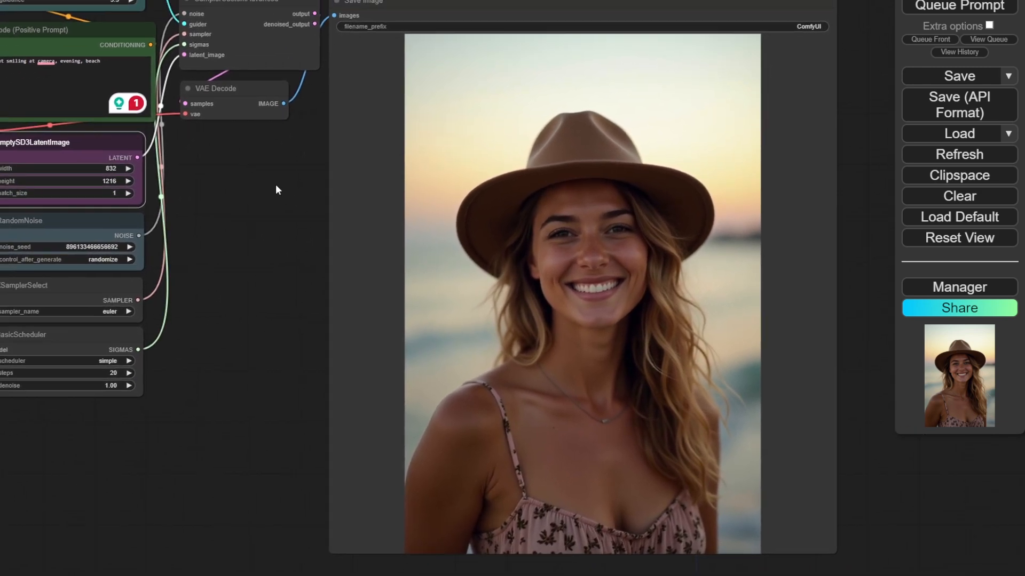
- Swap the latent size to 1216×832 and review the second image of the batch
right_click(582, 197)
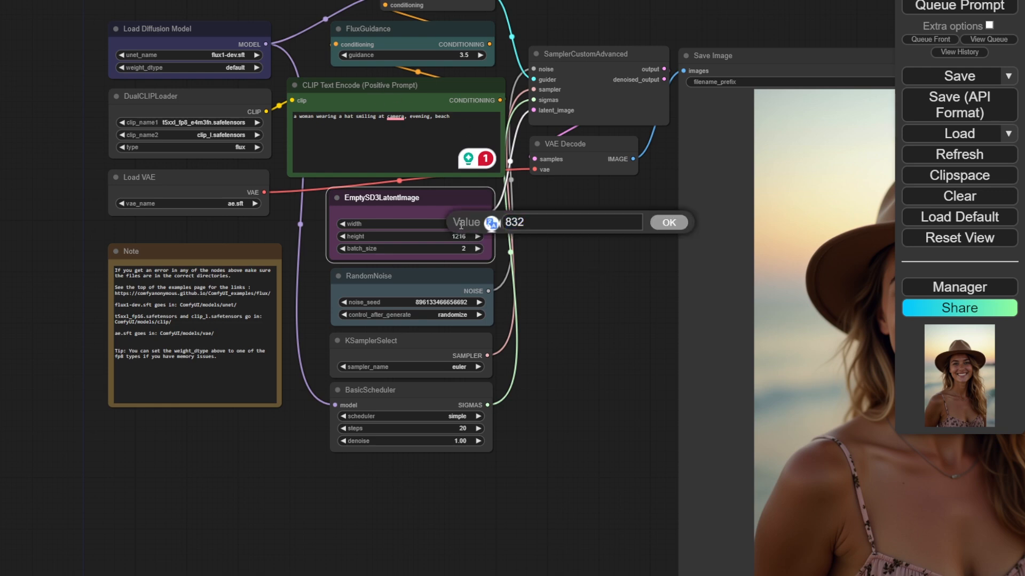
left_click(667, 222)
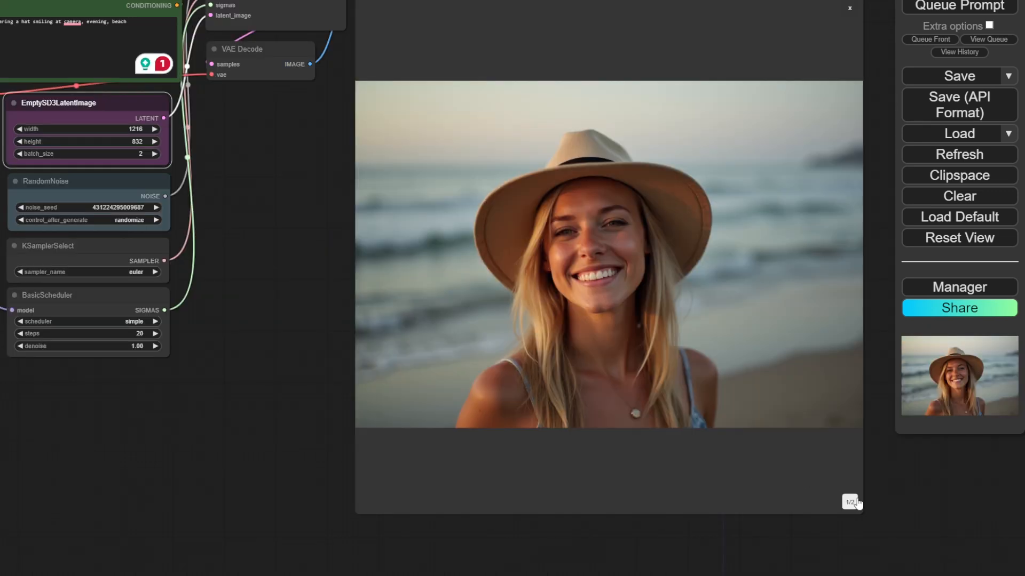
left_click(856, 502)
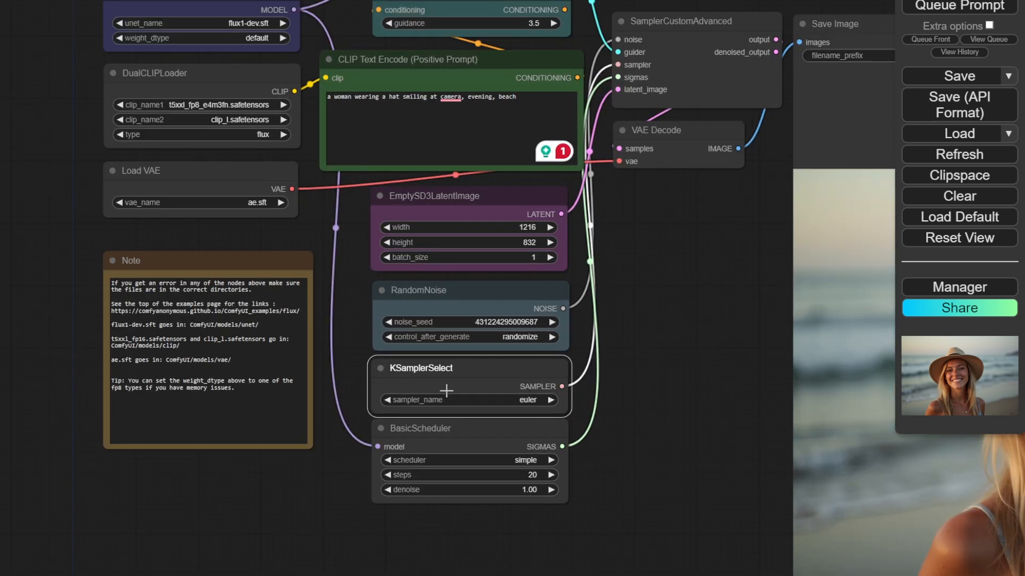
mouse_move(545, 399)
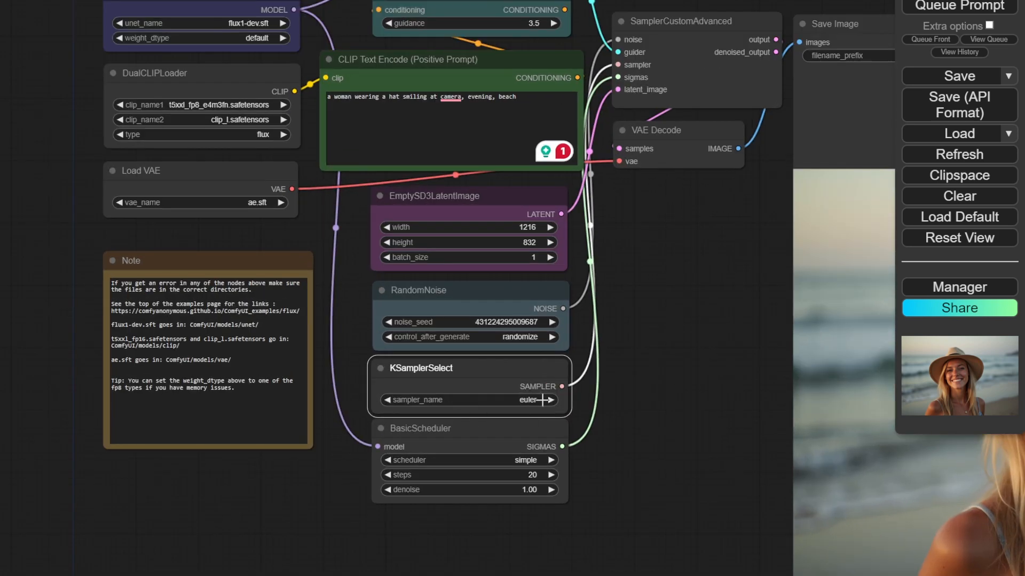
- Show the sampler choices on the KSamplerSelect node, euler still selected
left_click(551, 400)
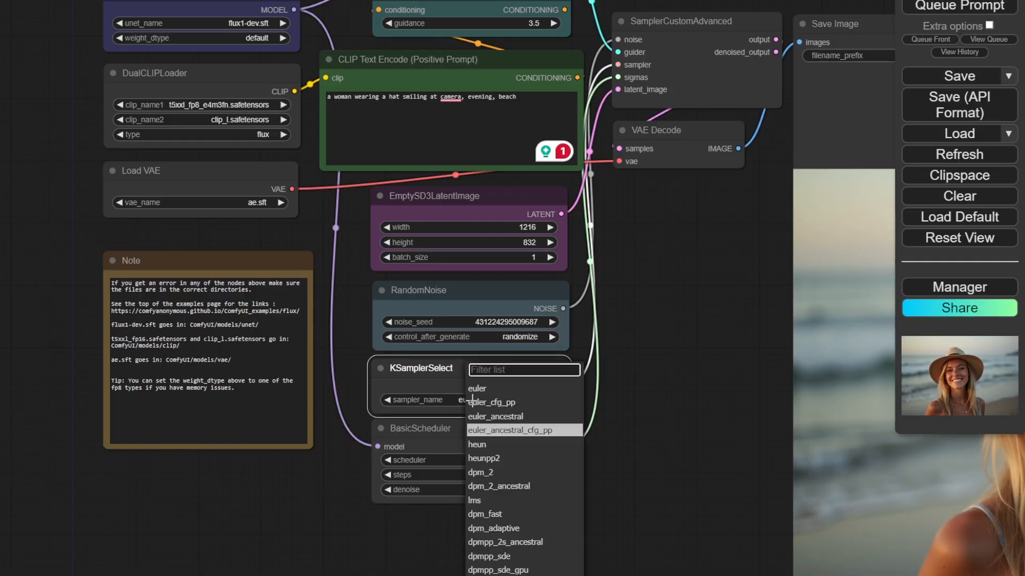
mouse_move(494, 457)
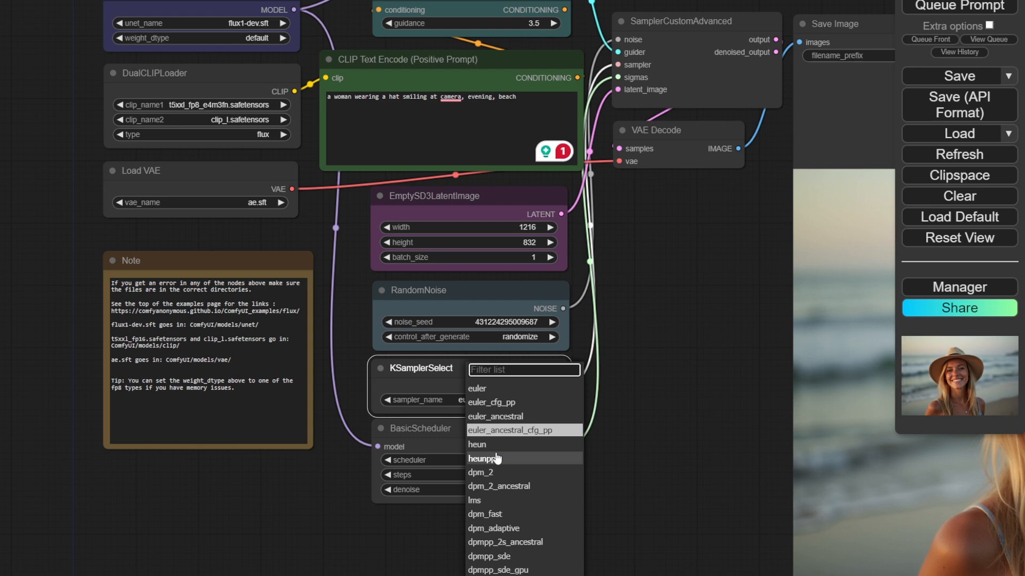
mouse_move(561, 514)
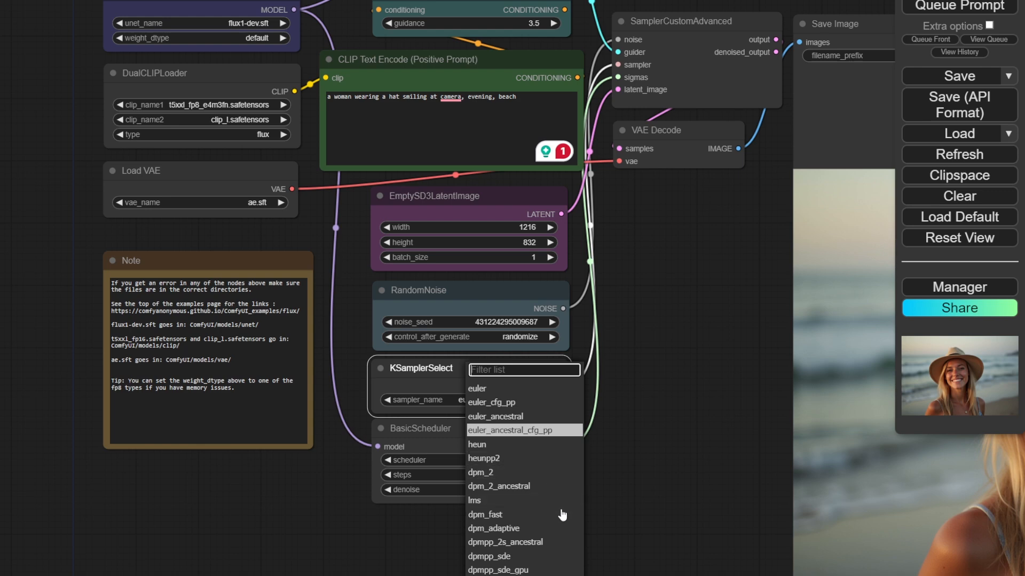
mouse_move(531, 542)
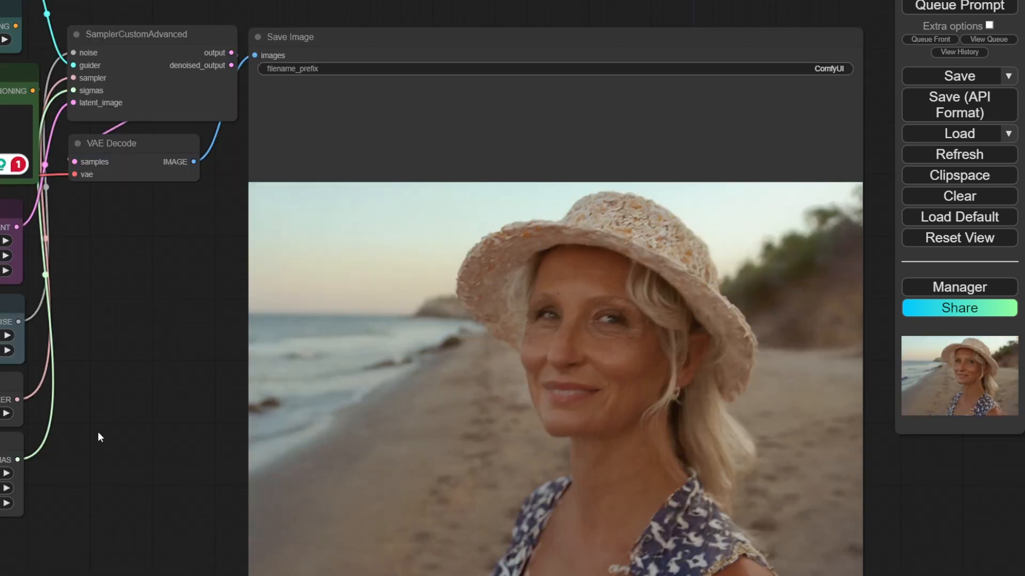
mouse_move(94, 391)
type("3")
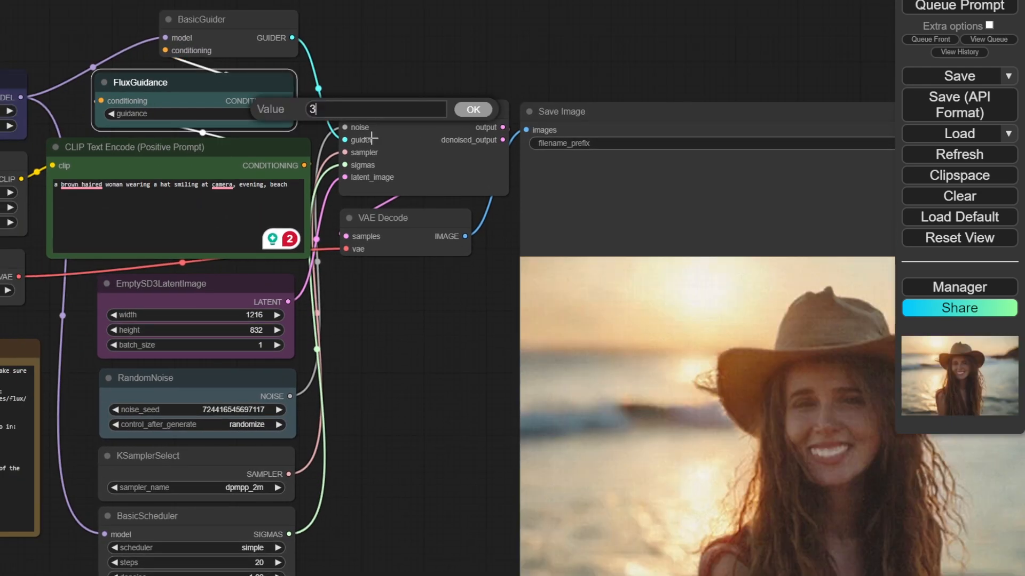
- Lower the FluxGuidance guidance value to 3
left_click(472, 109)
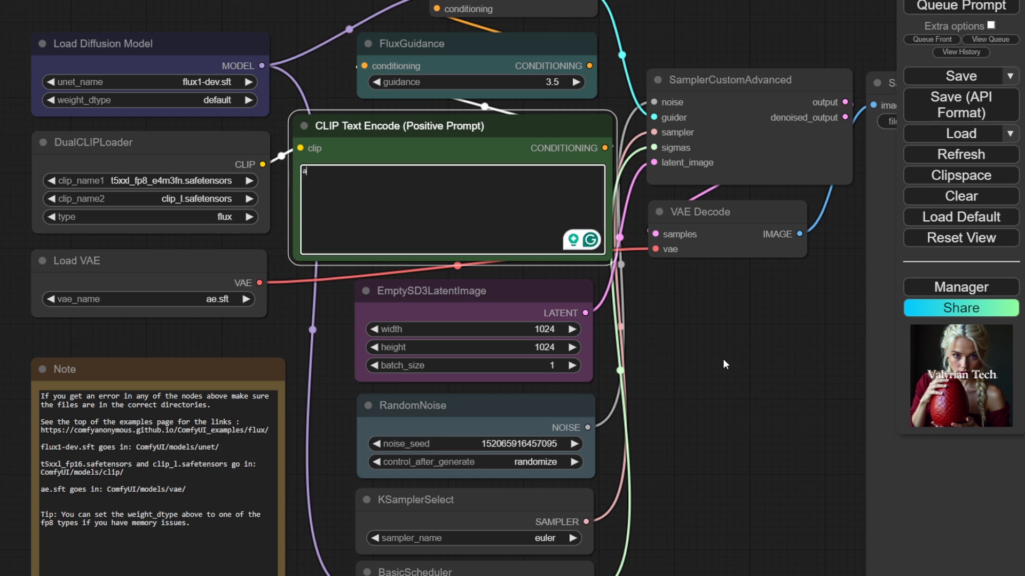
- Set the prompt to 'a woman running afraid through a forest' and generate
type("a woman running afraid through a f")
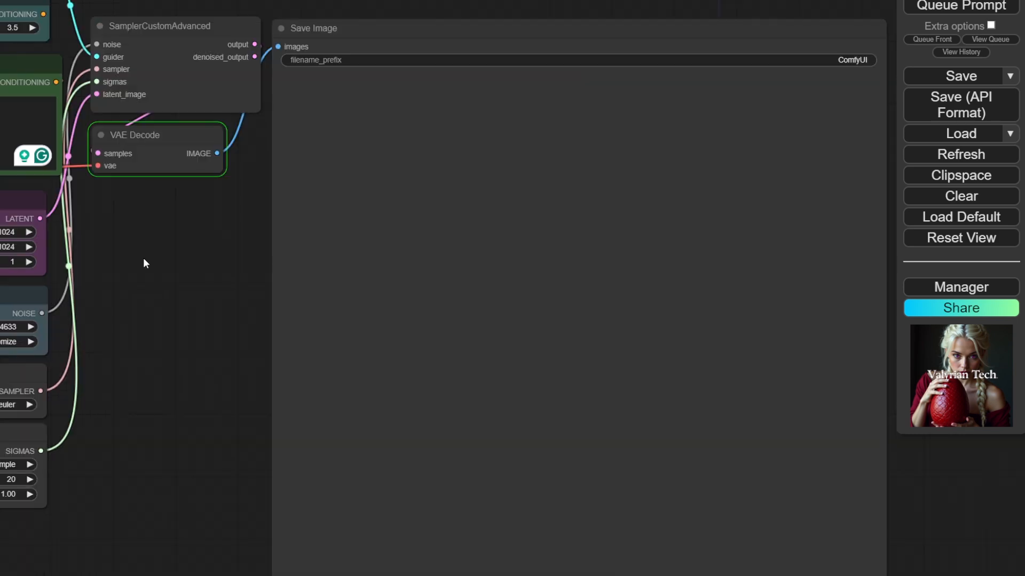
left_click(960, 5)
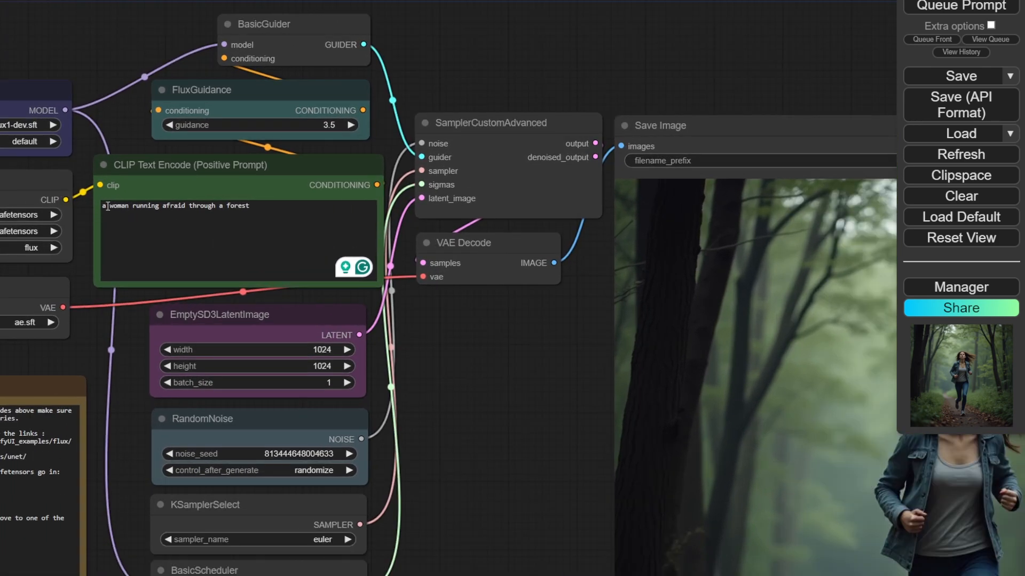
- Rewrite the prompt with 'black haired', 'at night', and 'running while looking afraid of something'
type("black haired")
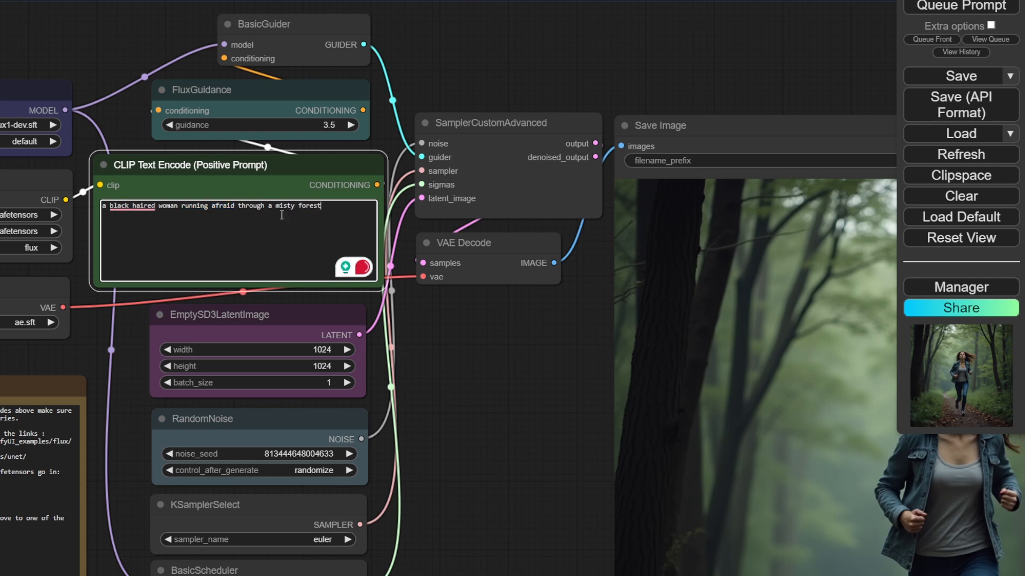
type("at night")
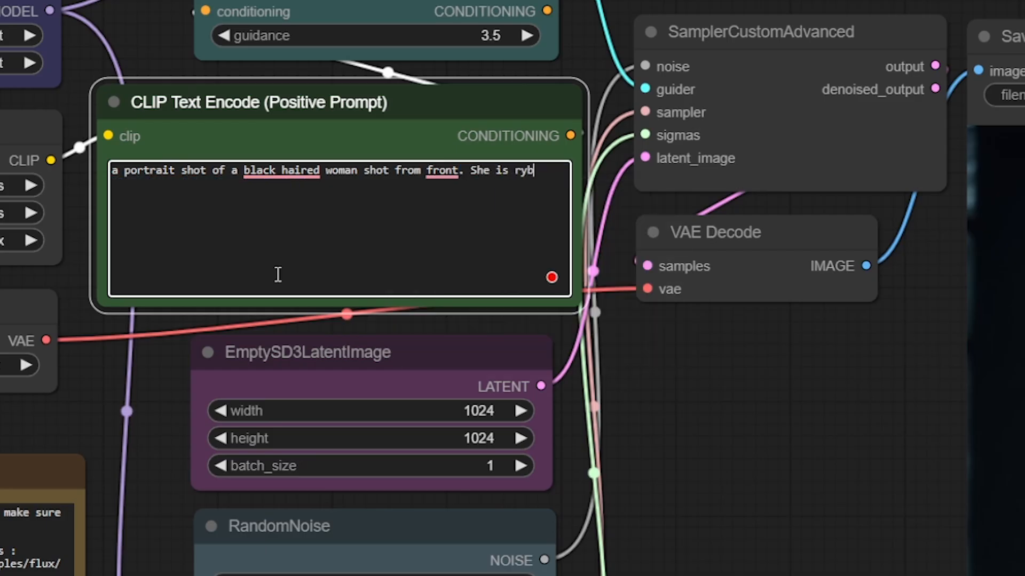
type("running while looking afraid of something. The s")
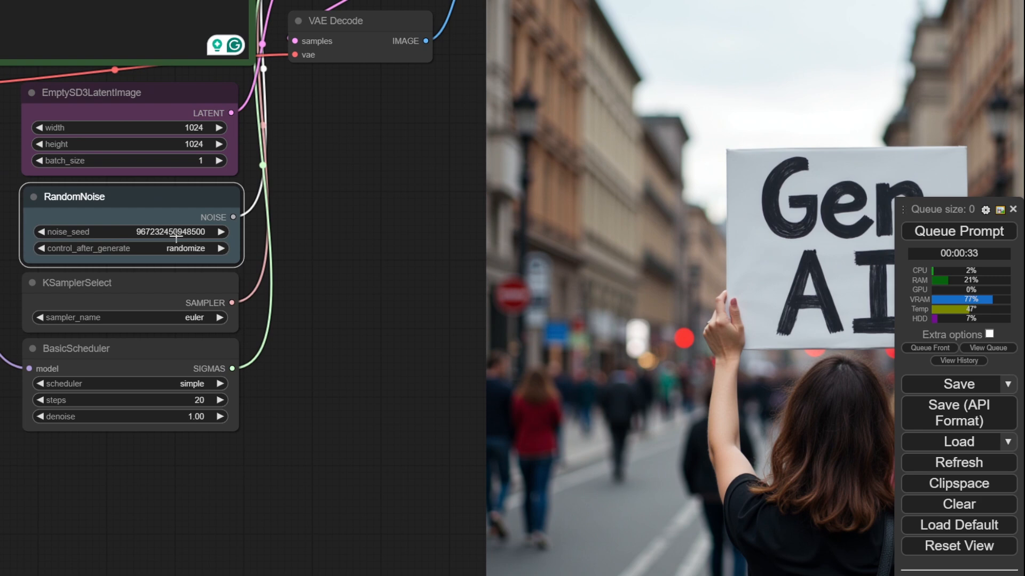
mouse_move(186, 248)
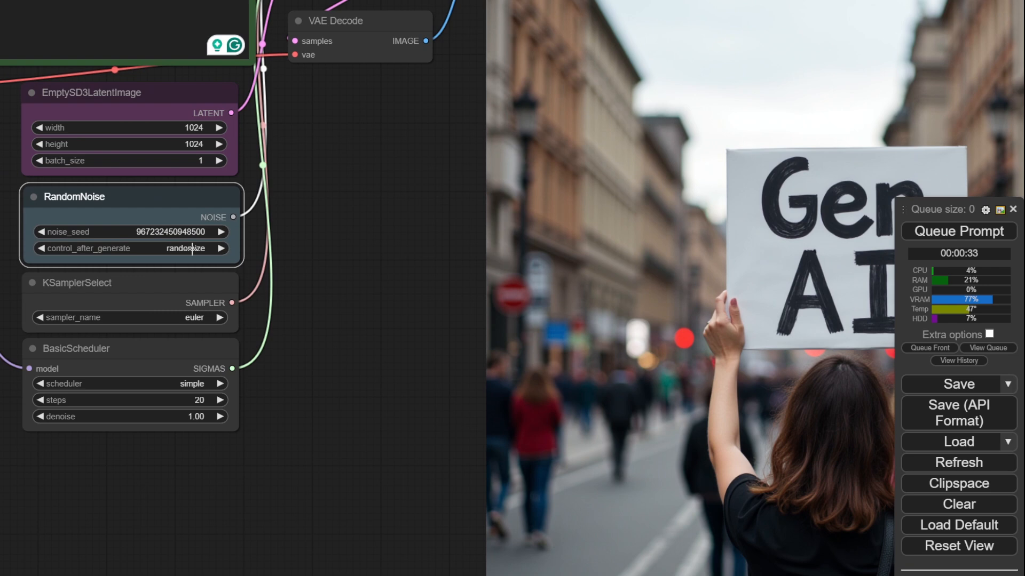
left_click(183, 249)
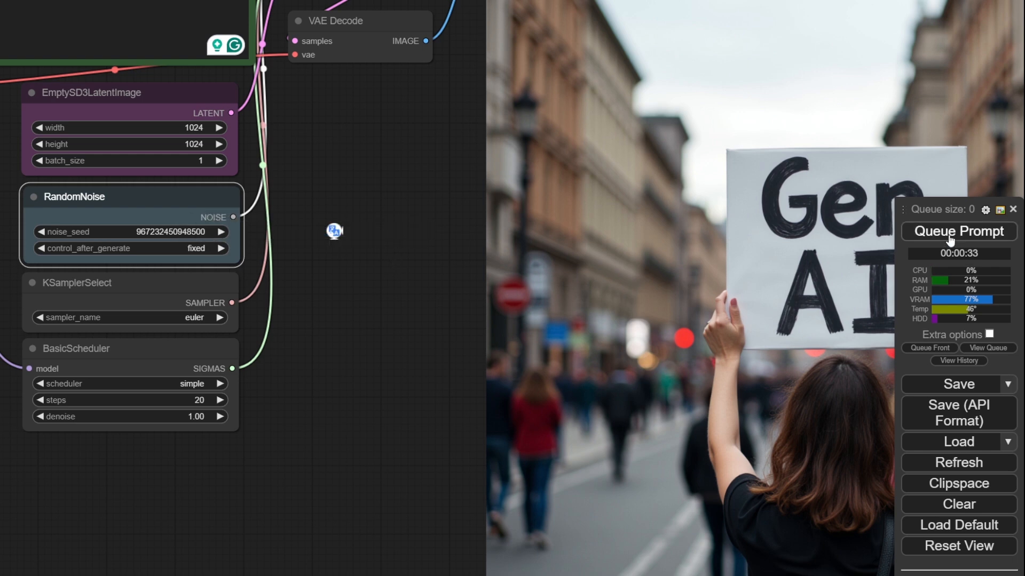
left_click(956, 232)
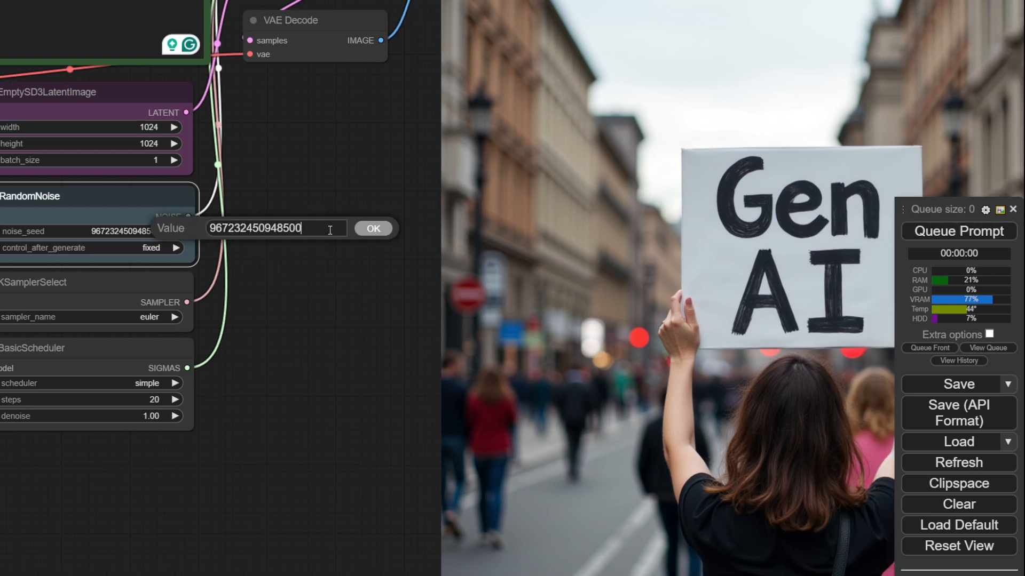
left_click(373, 228)
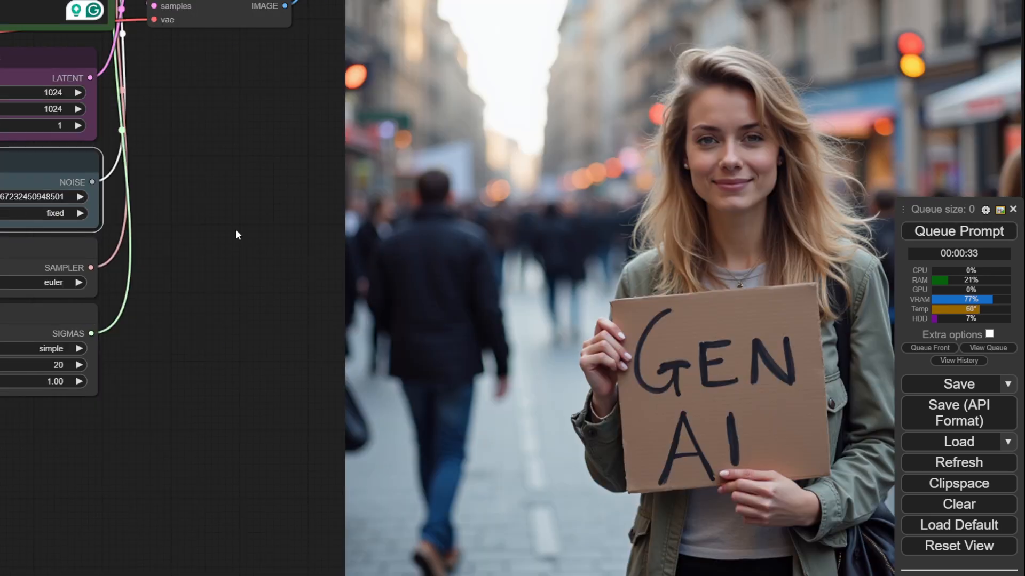
double_click(40, 196)
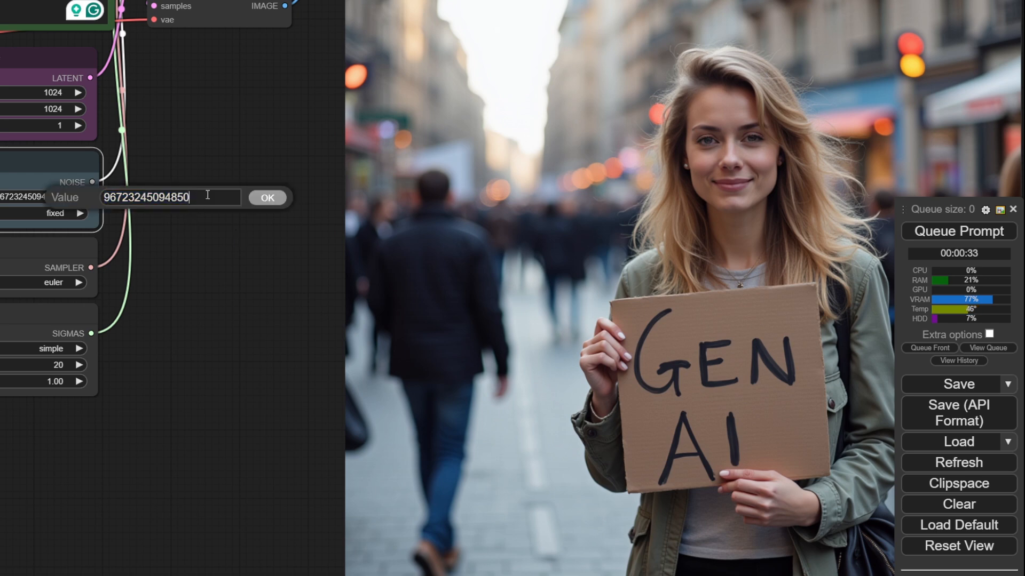
left_click(267, 197)
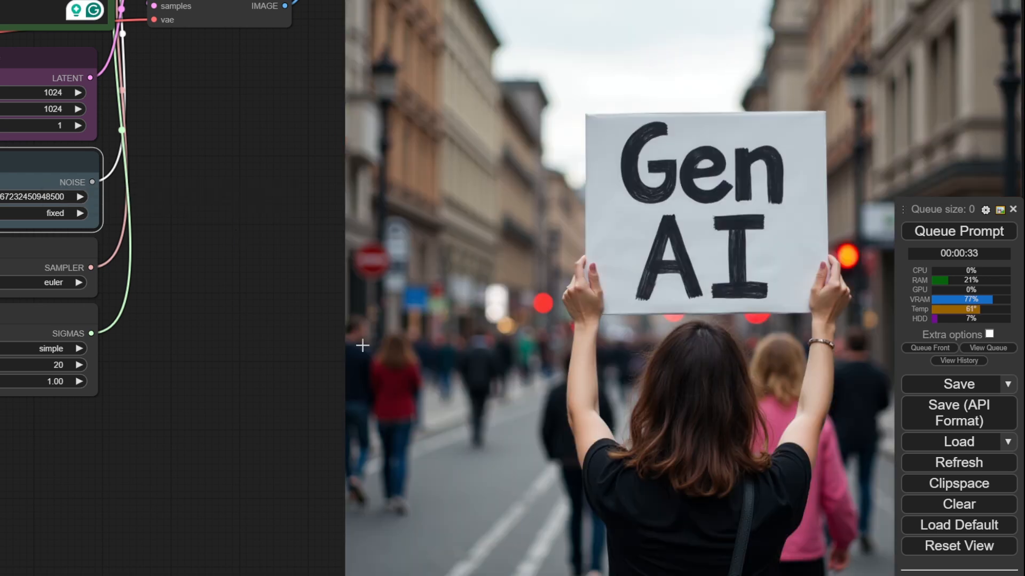